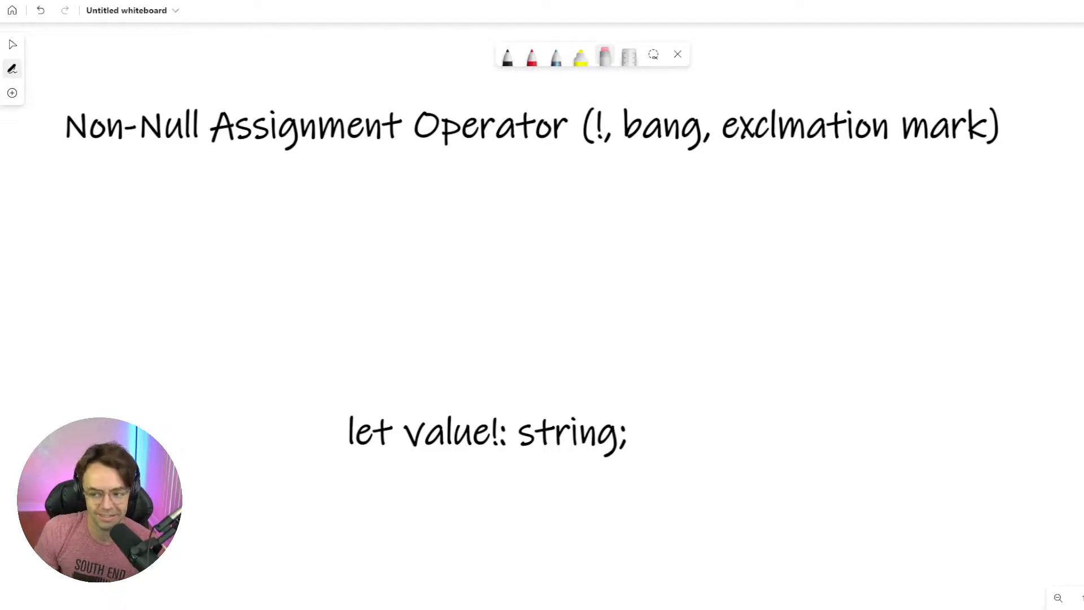
- Underline the '!' in 'let value!: string;' with red ink
left_click(530, 57)
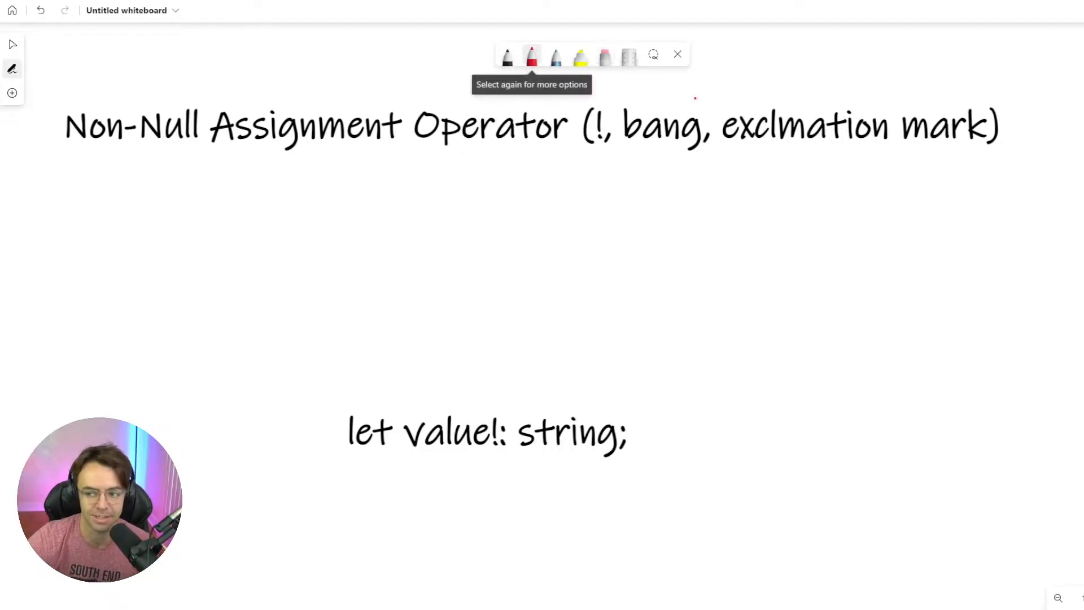
left_click_drag(484, 447, 505, 448)
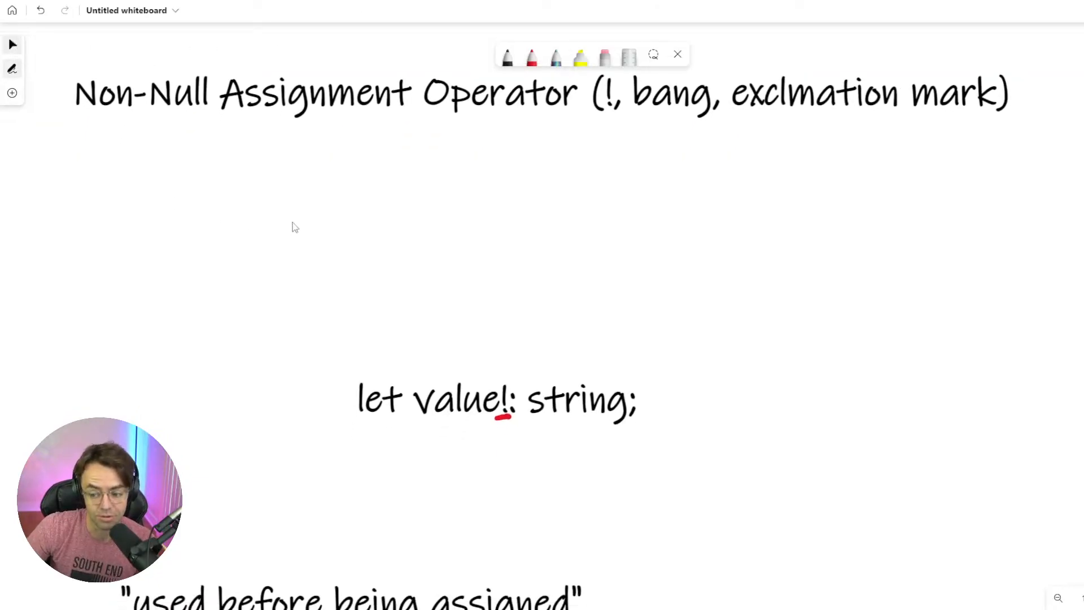
- Scroll down to the 'string | undefined' argument-type error message
scroll("down", 3)
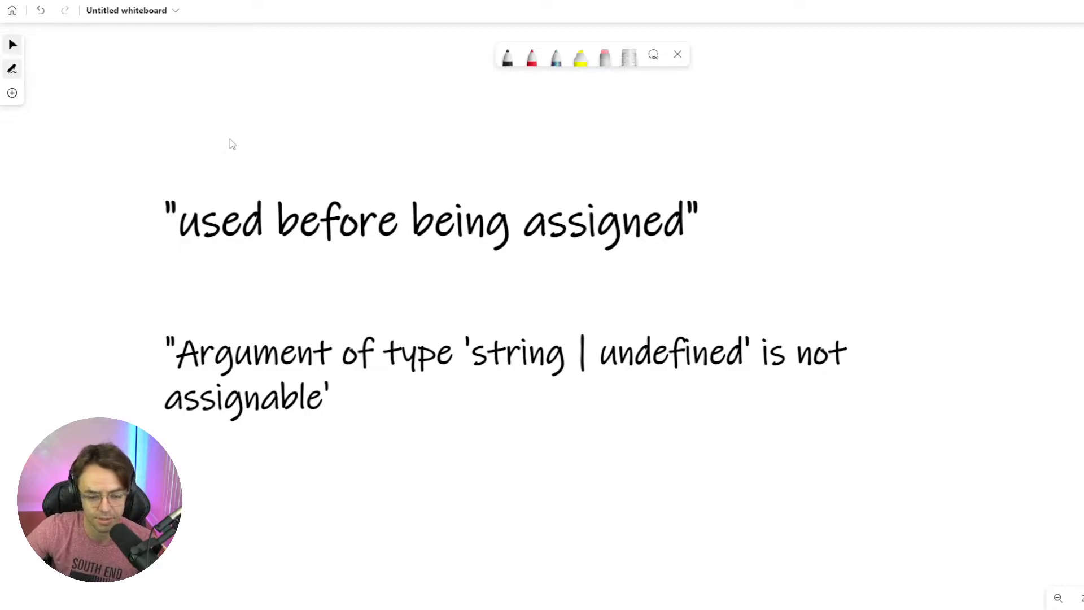
mouse_move(594, 300)
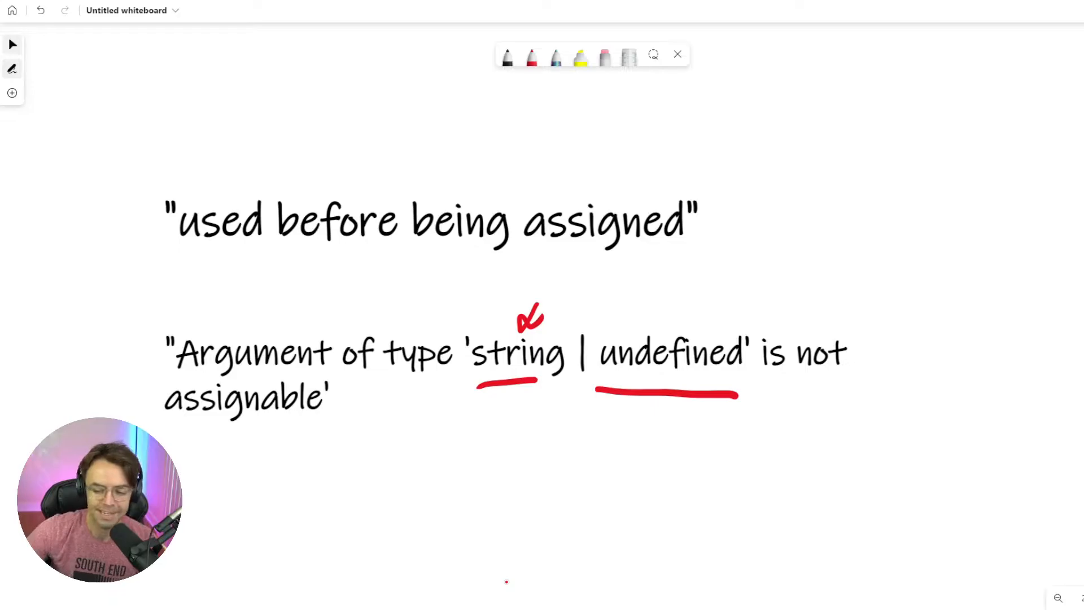
- Scroll to the pokemonNumber snippet and write 'undefined' in red beside the declaration
scroll("down", 3)
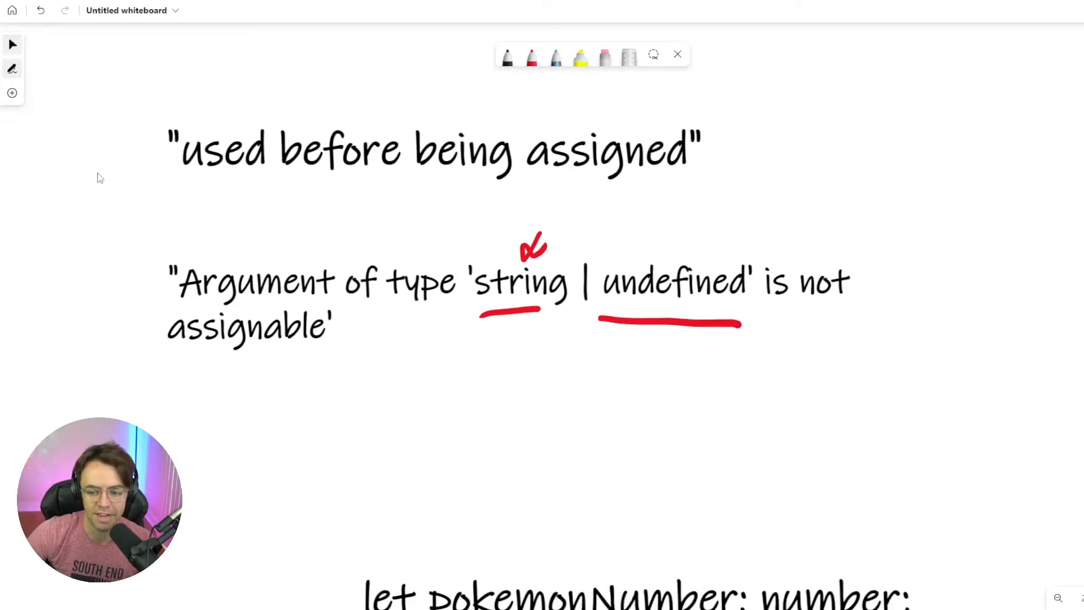
scroll("down", 3)
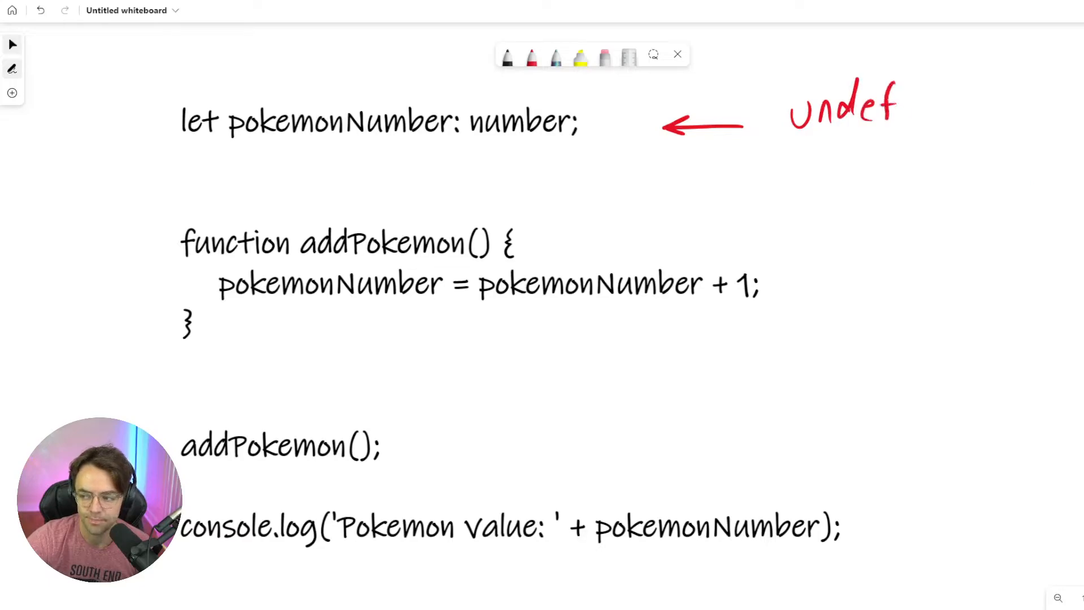
left_click_drag(898, 104, 988, 104)
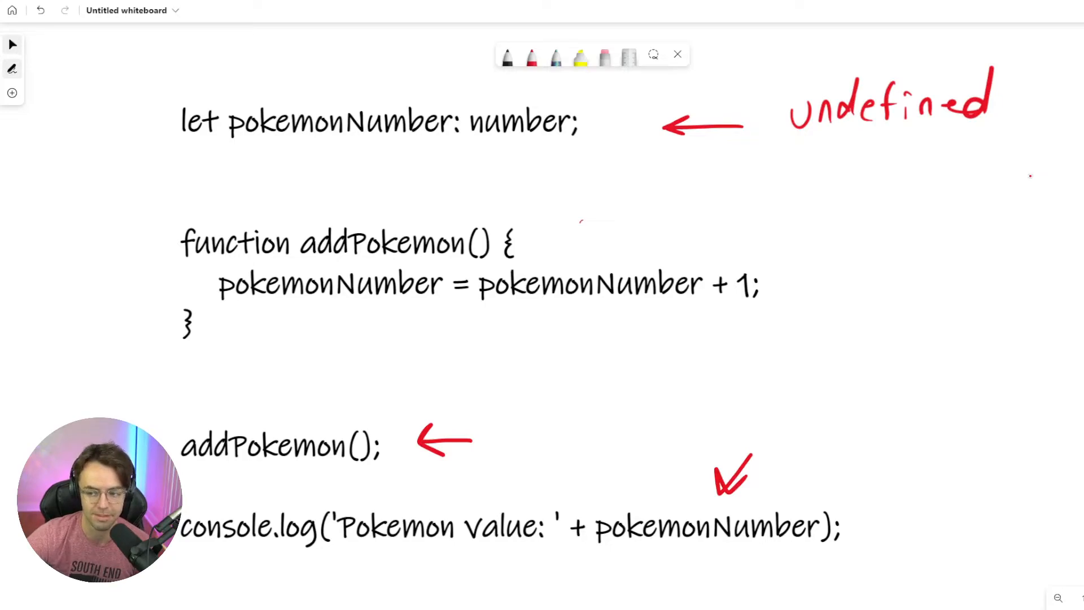
mouse_move(1032, 182)
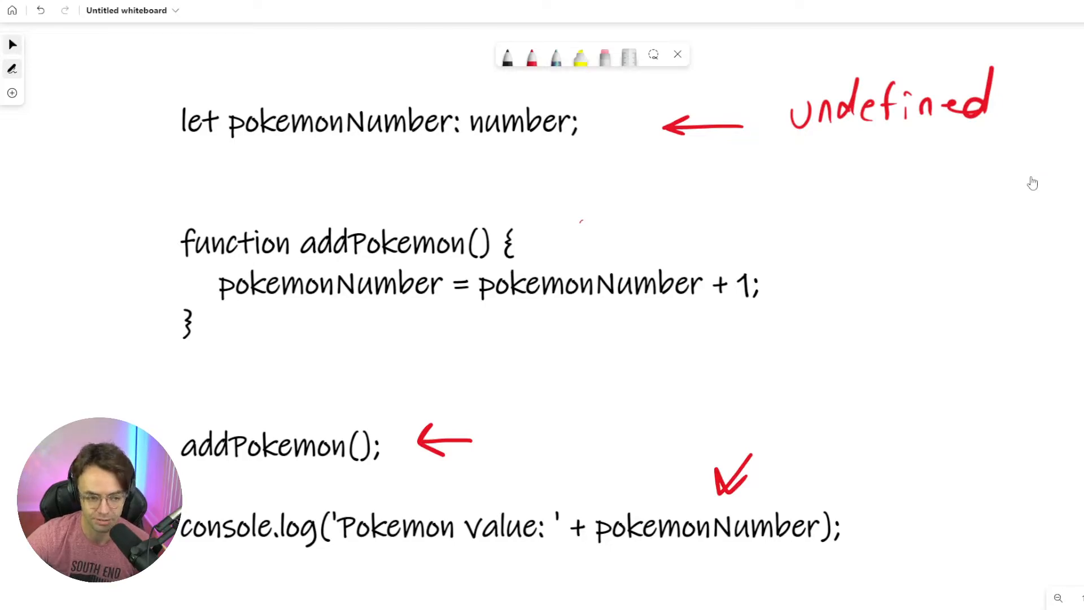
left_click(604, 57)
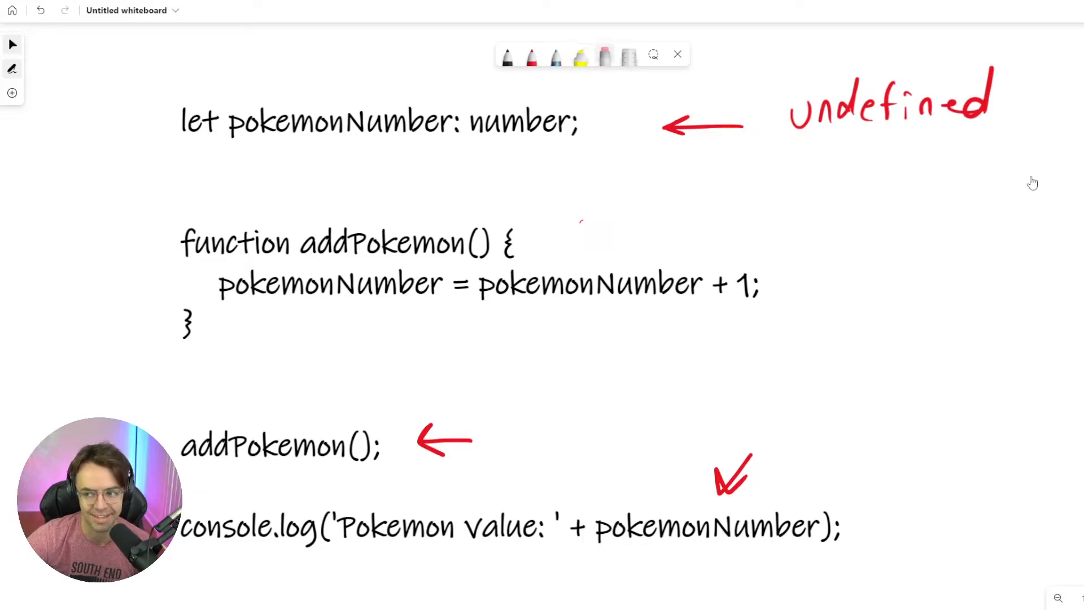
- Erase the earlier red marks, then underline 'number' in the declaration in red
left_click(604, 56)
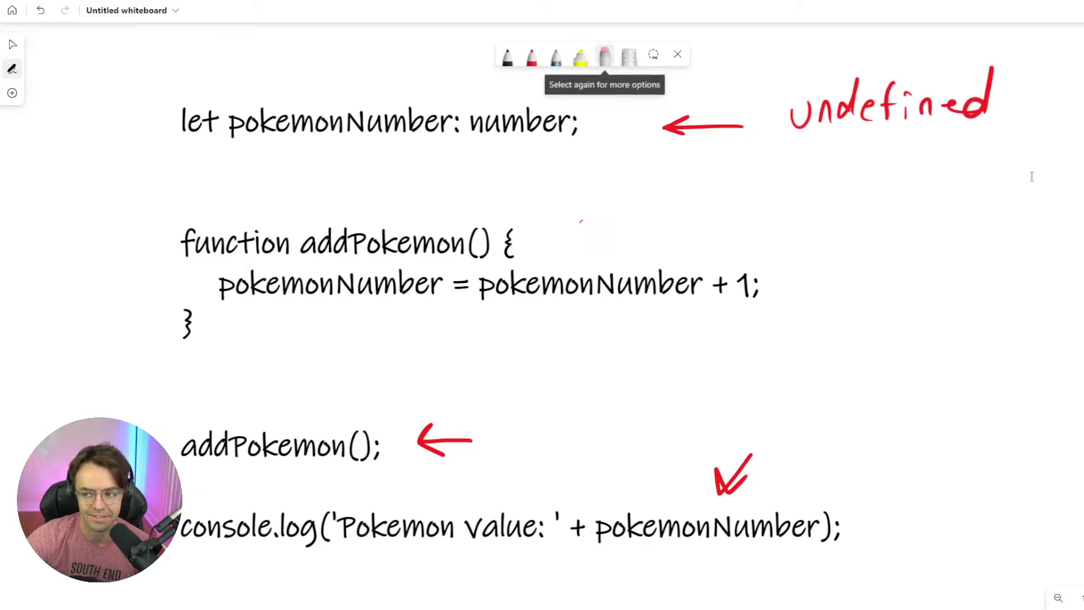
left_click(627, 55)
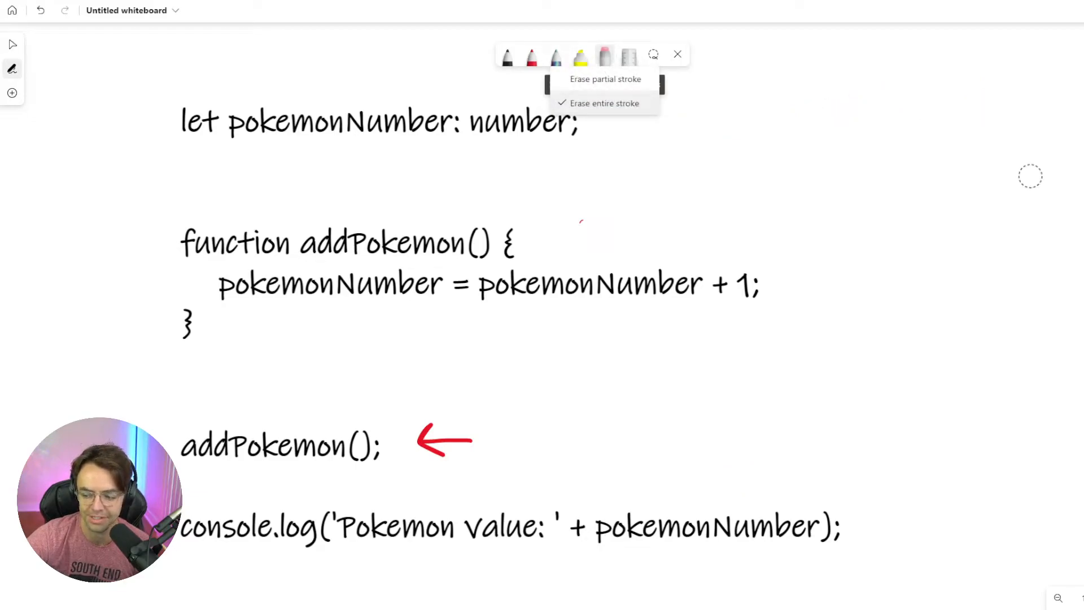
left_click(530, 56)
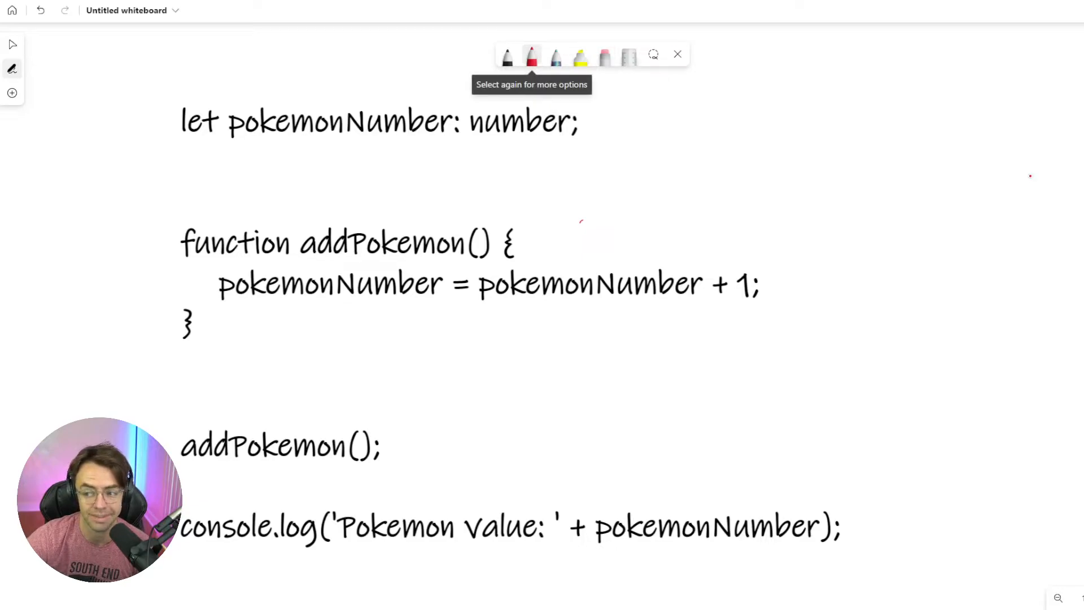
left_click_drag(474, 145, 572, 136)
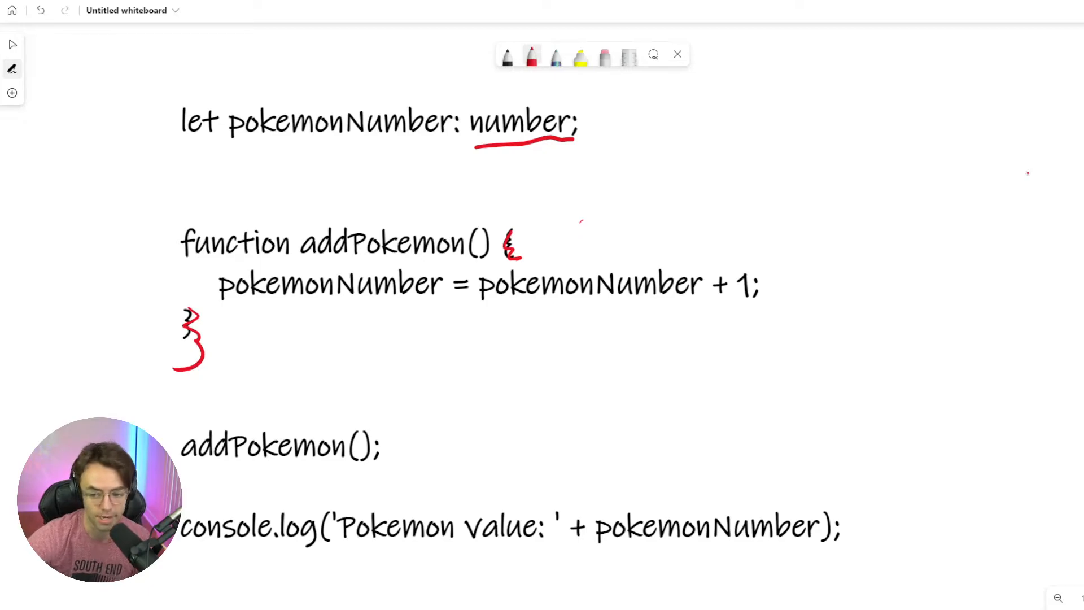
- Draw red arrows at '+ 1', the addPokemon() call and the assignment line
left_click_drag(756, 225, 750, 266)
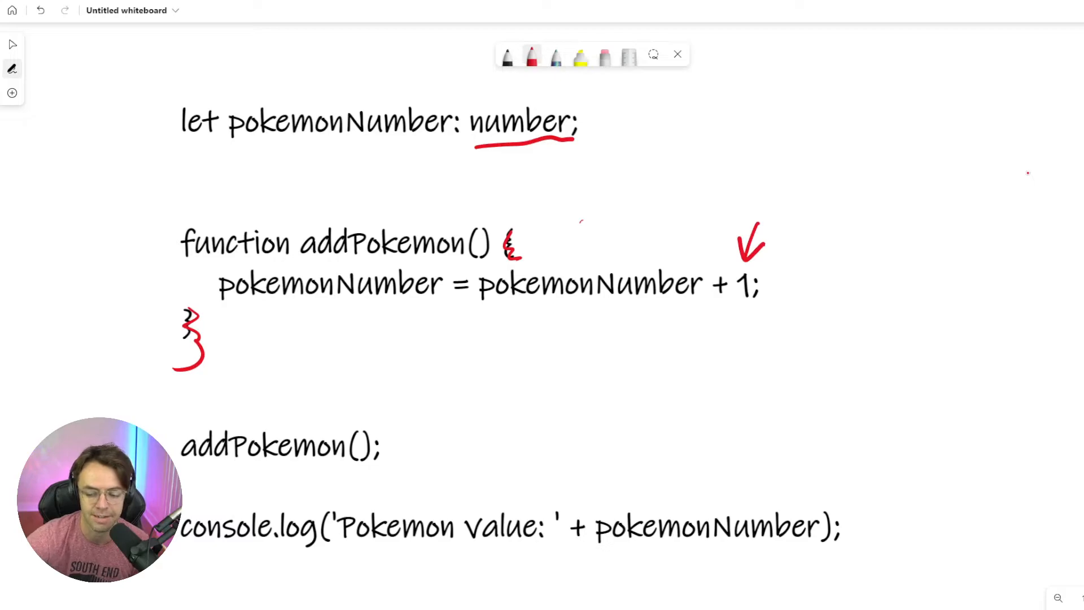
left_click_drag(501, 442, 411, 443)
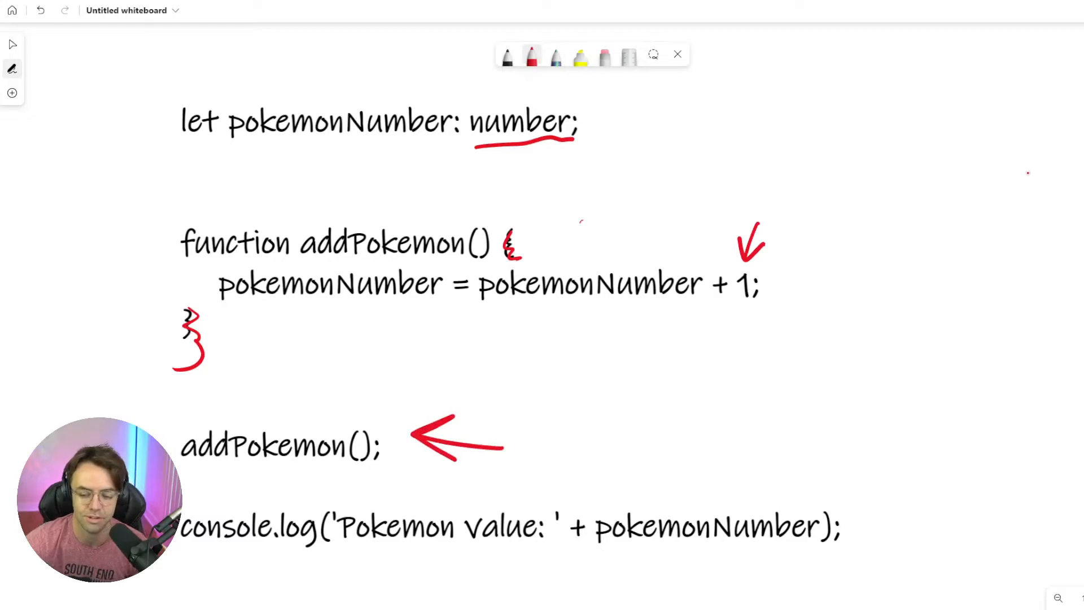
left_click_drag(114, 289, 176, 284)
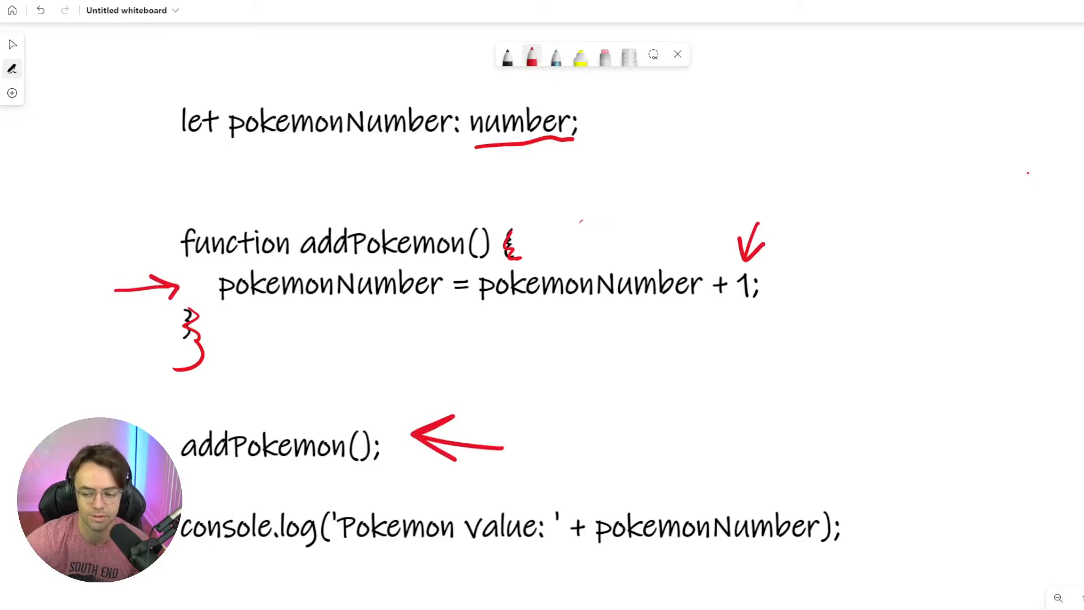
left_click_drag(719, 456, 718, 495)
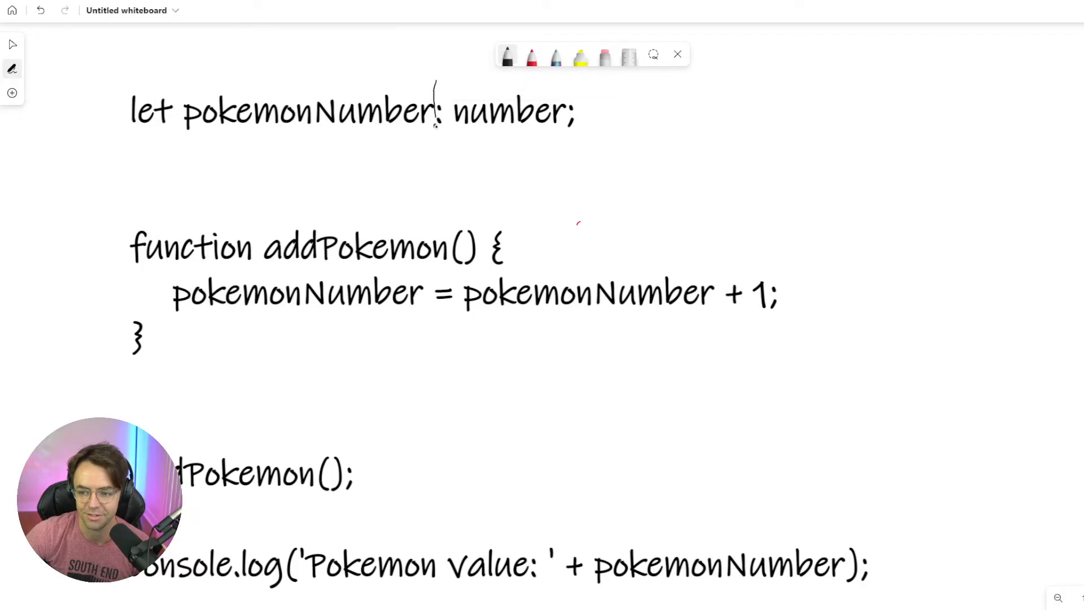
- Switch to the eraser to remove the stray stroke near the colon
left_click(12, 44)
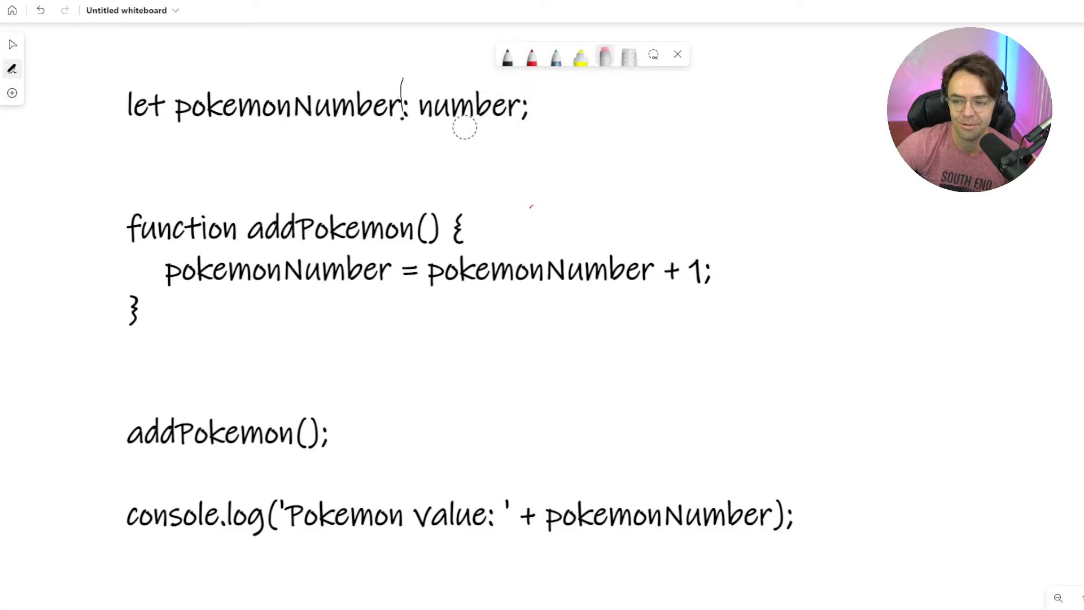
mouse_move(345, 459)
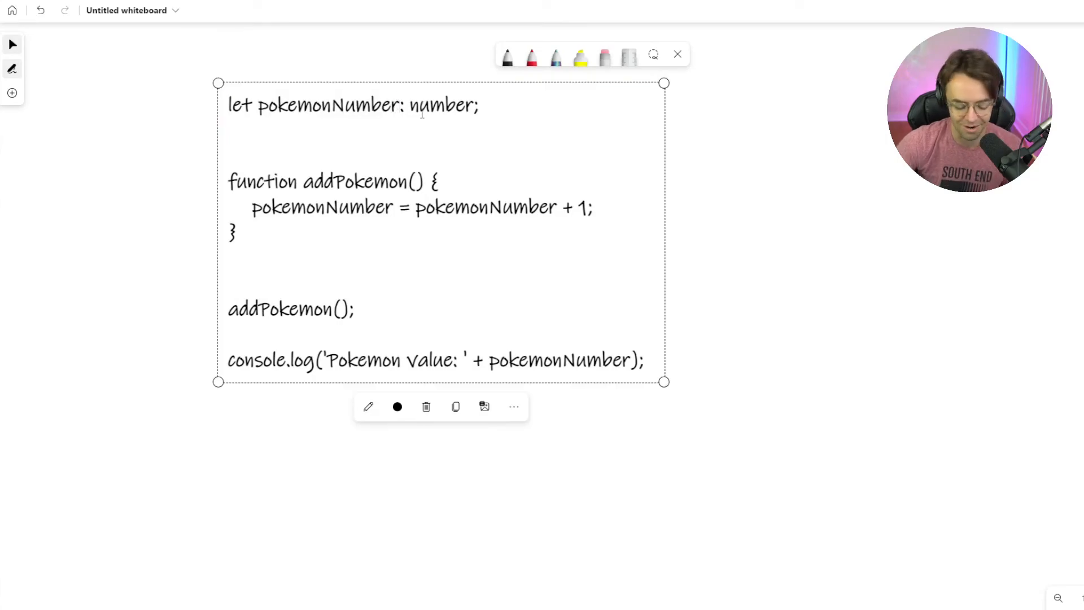
- Insert '!' after pokemonNumber, add red arrows and underline pokemonNumber in console.log
type("!@=")
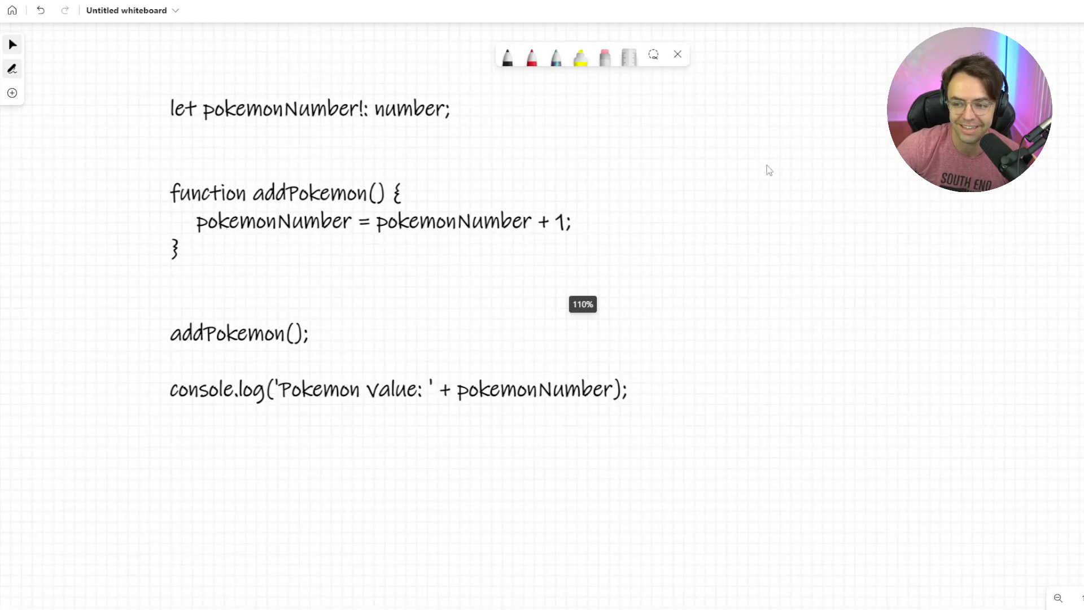
left_click_drag(477, 104, 591, 109)
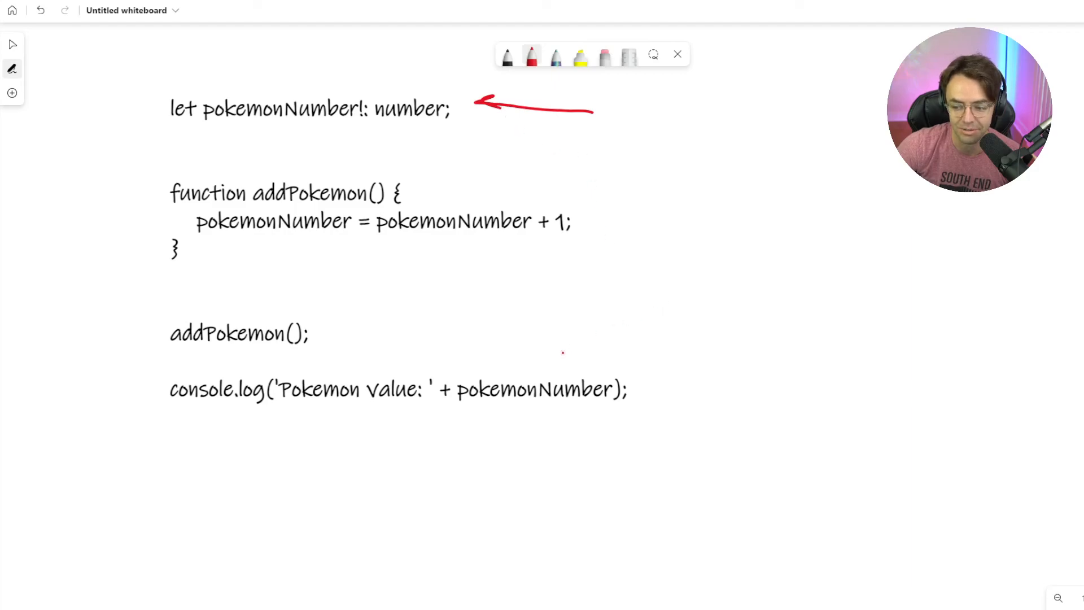
left_click_drag(584, 317, 528, 359)
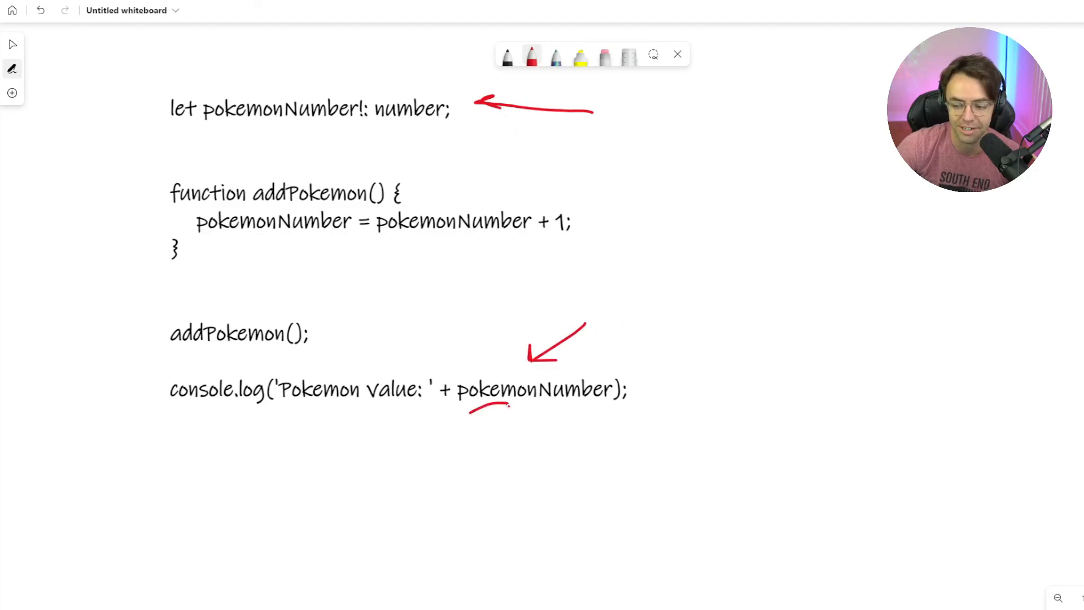
left_click_drag(470, 406, 601, 401)
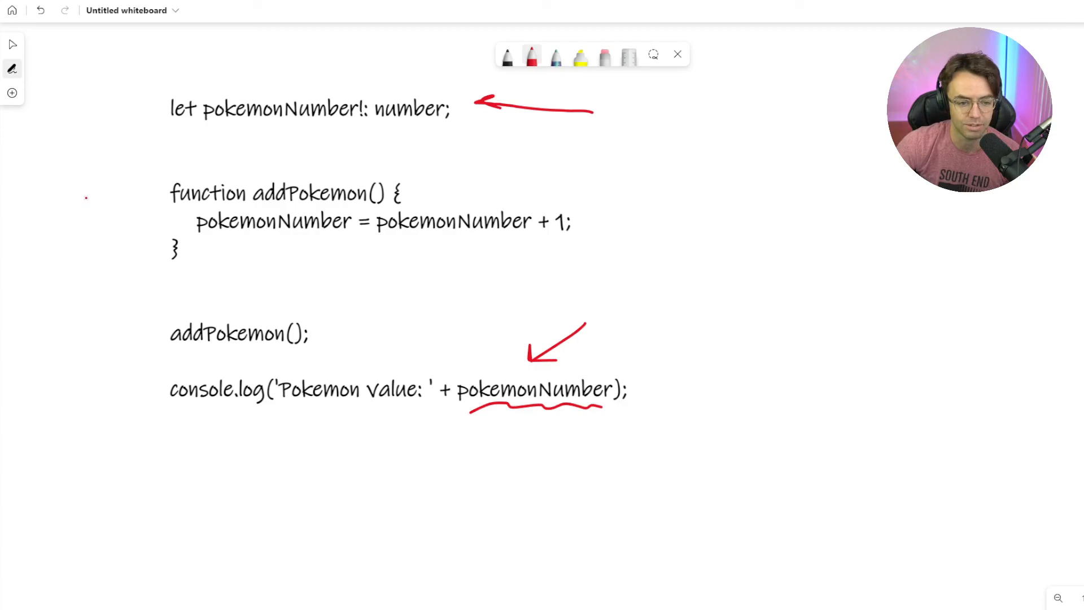